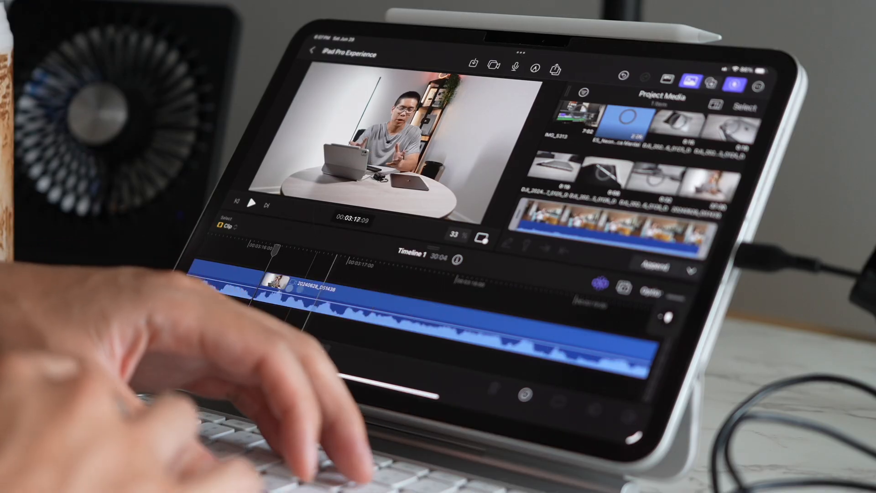
# - Scale the Milan cathedral clip in the GT6 vs S24u project to 140%
pyautogui.click(252, 203)
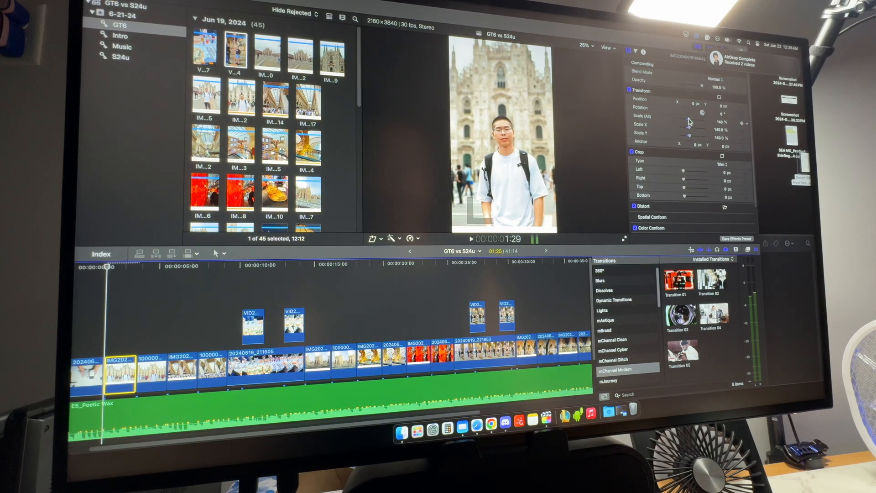
pyautogui.moveTo(689, 122); pyautogui.dragTo(689, 119)
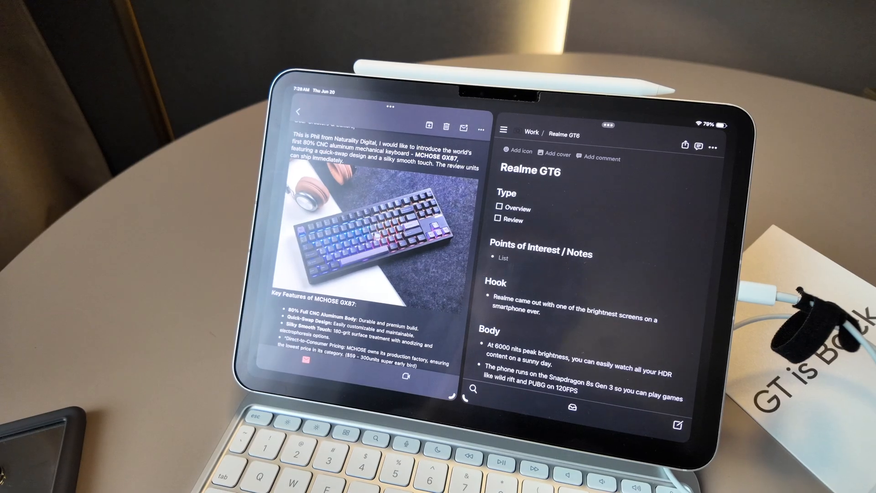
# - Scroll through the Realme GT6 Notion page's Type, Points of Interest, Hook and Body notes
pyautogui.scroll(-3)
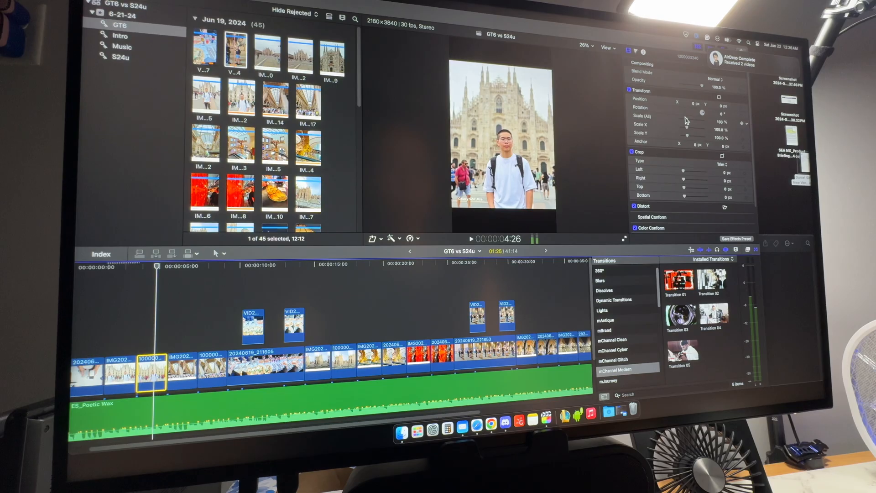
# - Browse the imported Milan clips in the GT6 Vs iPhone 15 Pro Project Media
pyautogui.moveTo(676, 122); pyautogui.dragTo(691, 122)
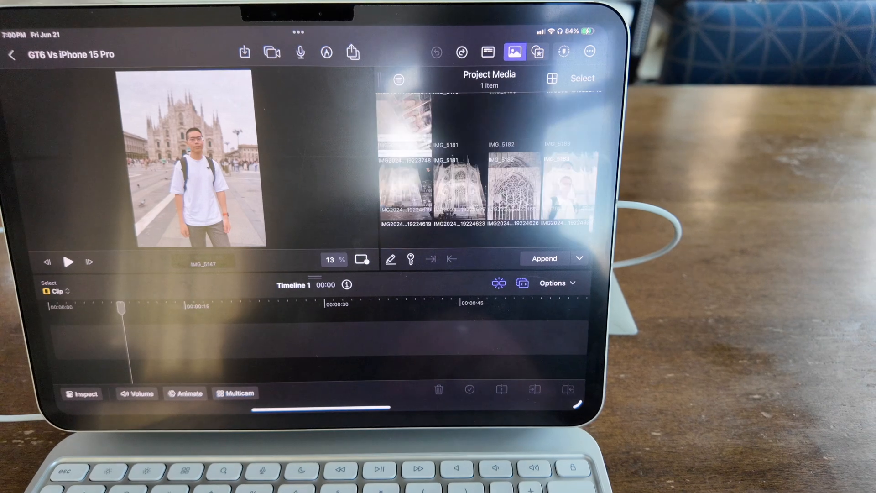
pyautogui.scroll(-3)
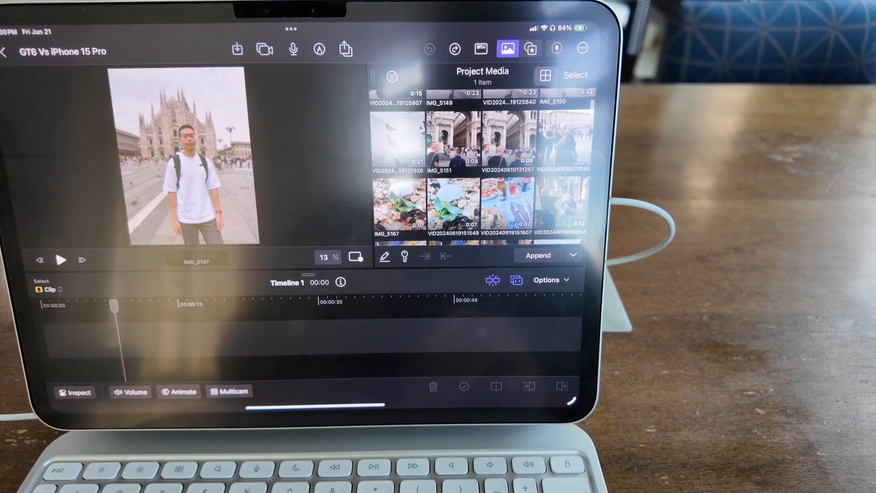